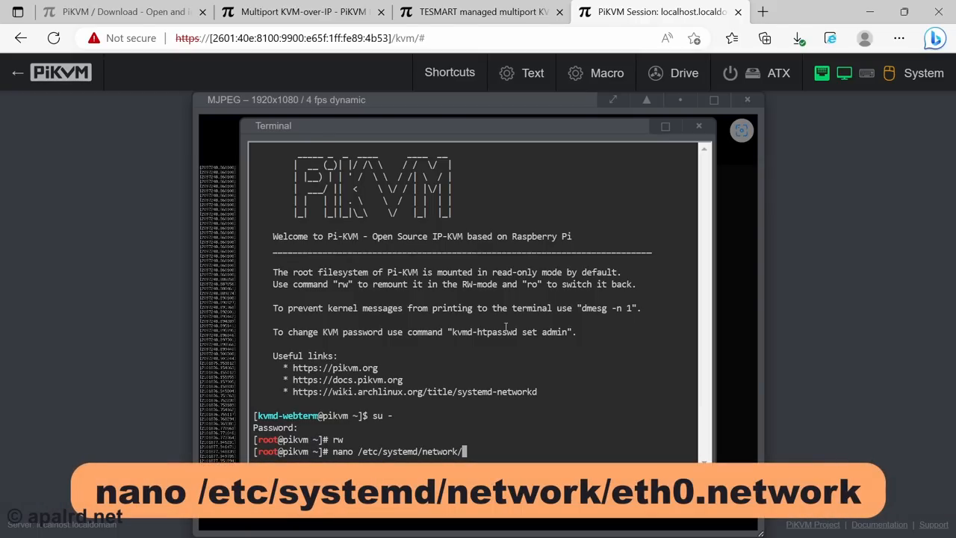
{"action": "type", "text": "eth0"}
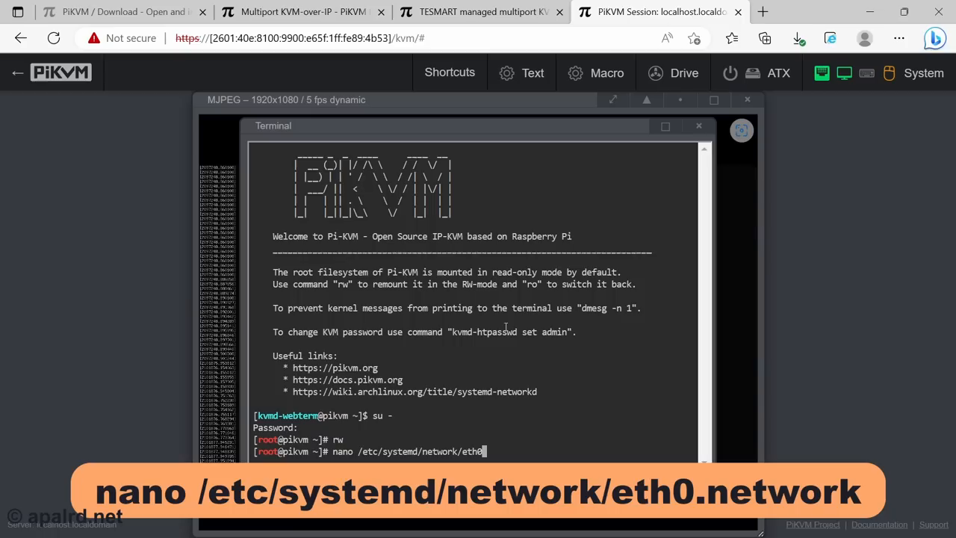